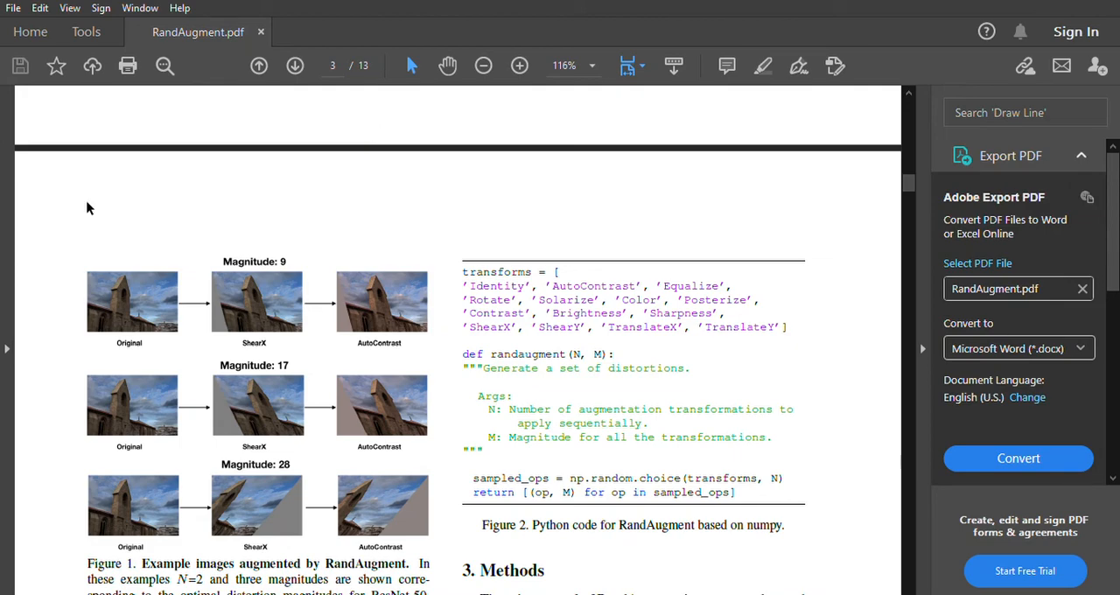
pyautogui.moveTo(294, 289)
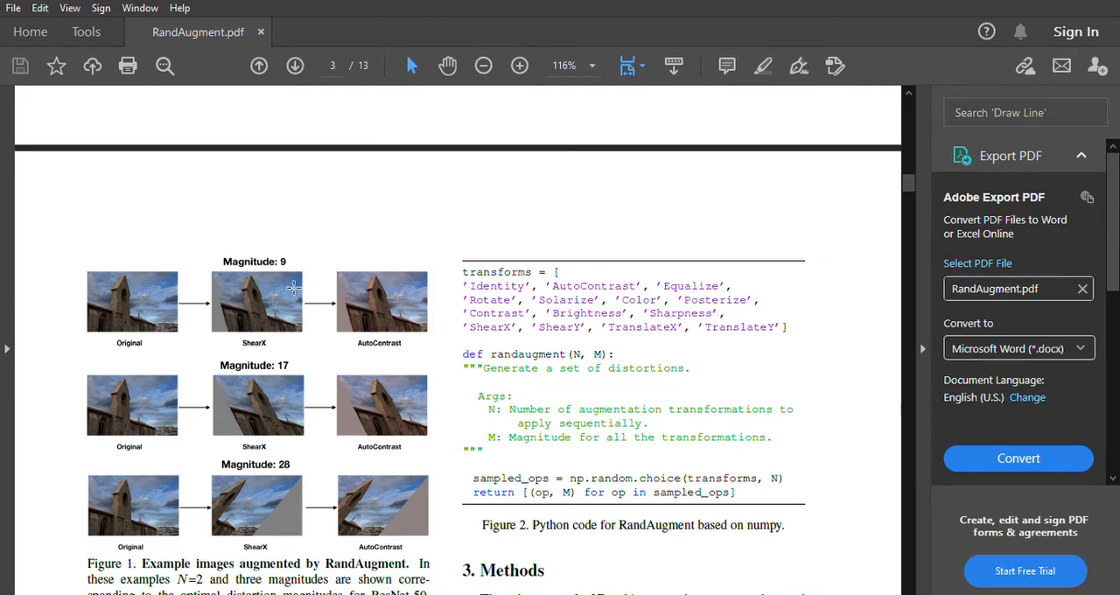
pyautogui.moveTo(283, 289)
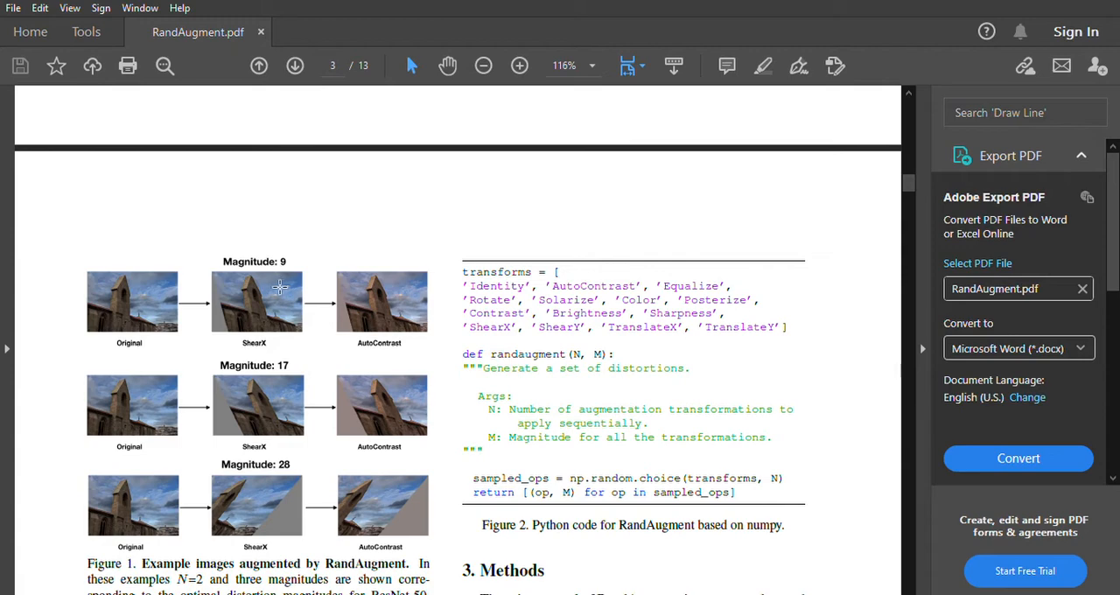
pyautogui.moveTo(266, 288)
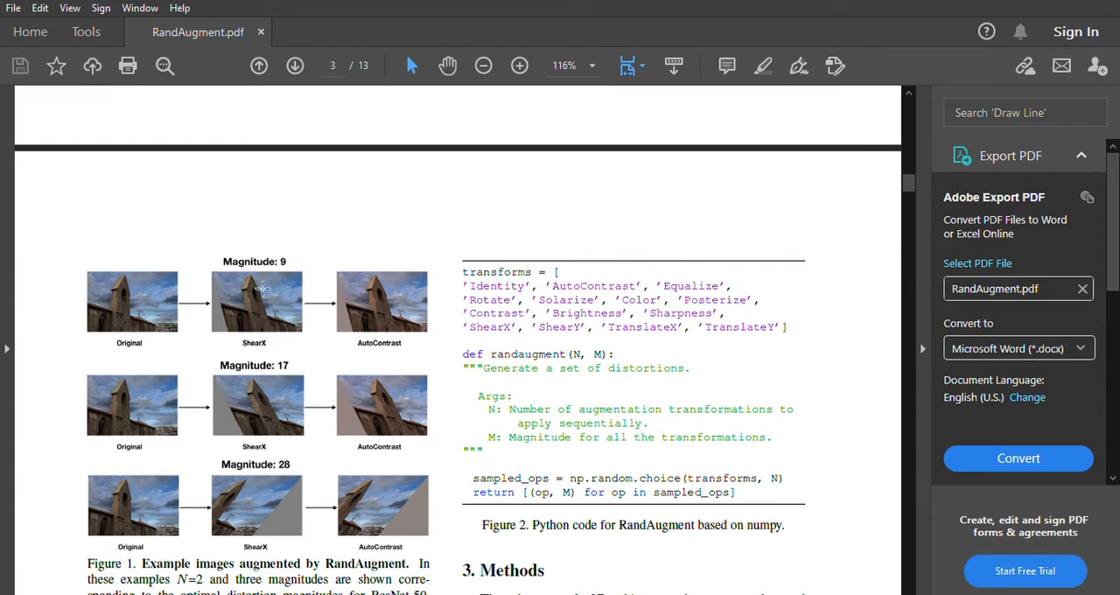
pyautogui.moveTo(208, 229)
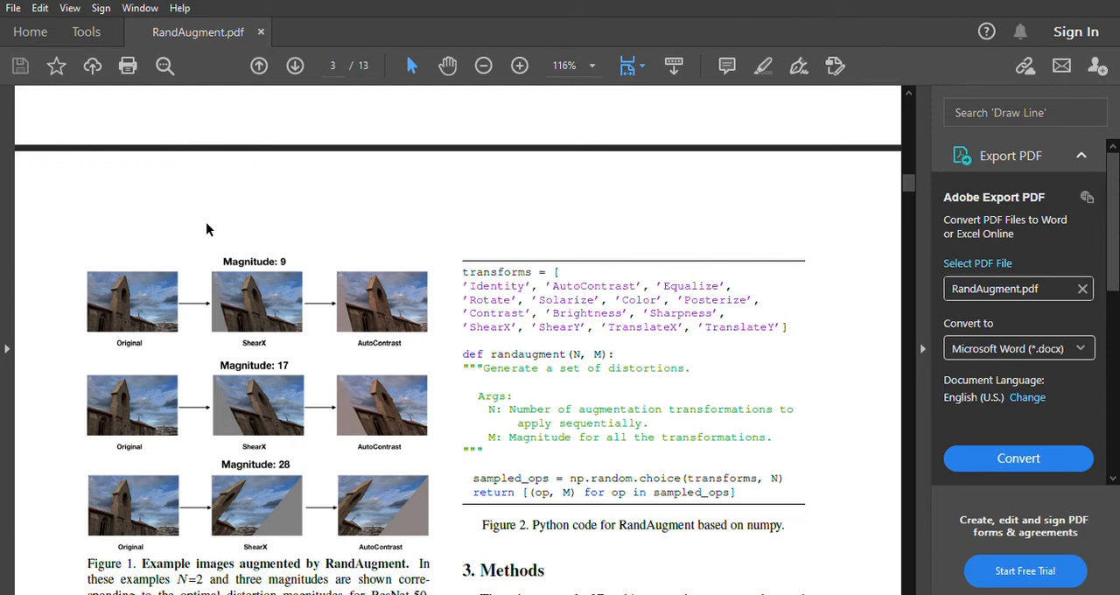
pyautogui.moveTo(565, 382)
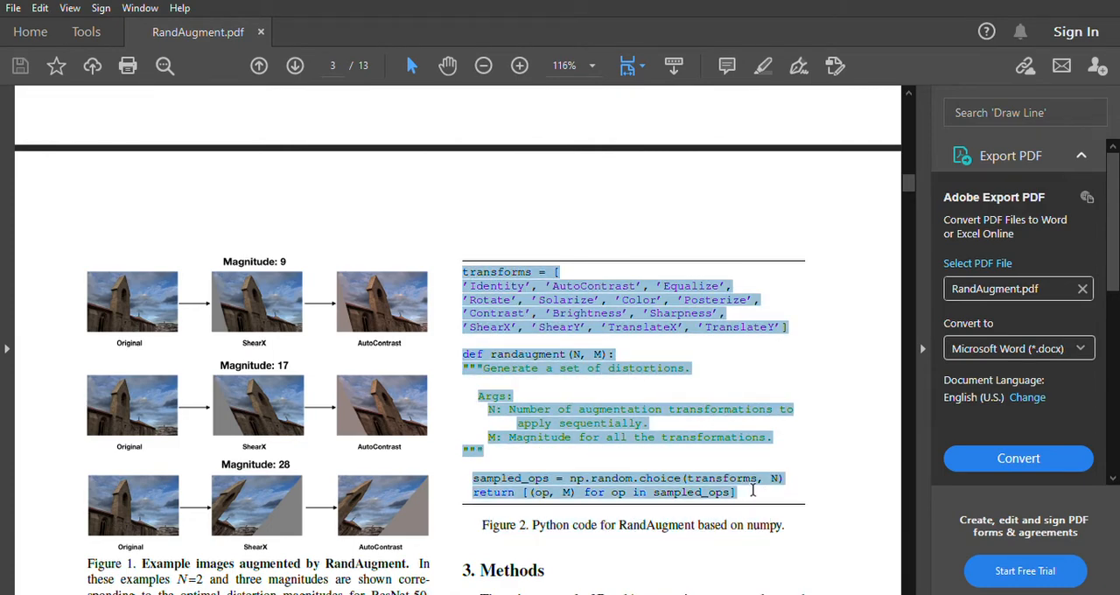
# Clear the code-snippet highlights, then scroll to the full Figure 1 caption and Methods opening
pyautogui.click(800, 315)
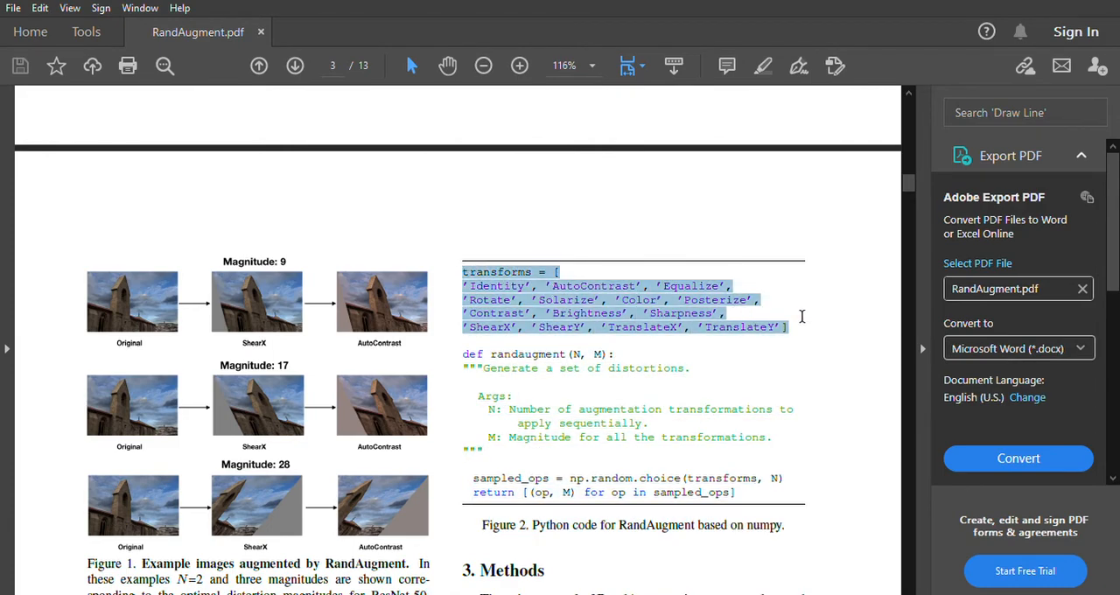
pyautogui.click(629, 328)
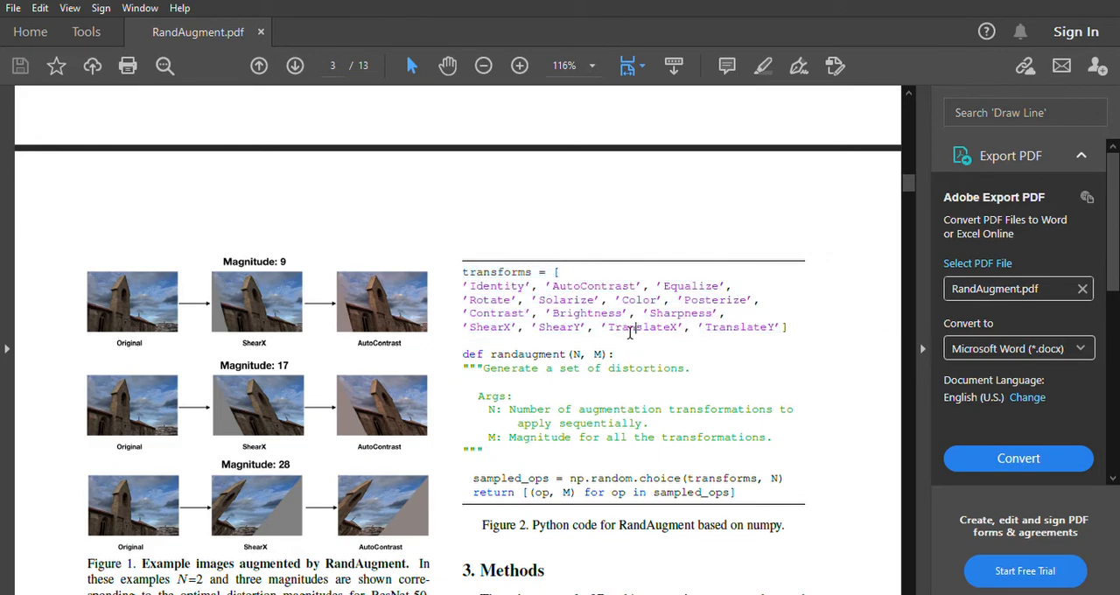
pyautogui.moveTo(608, 361)
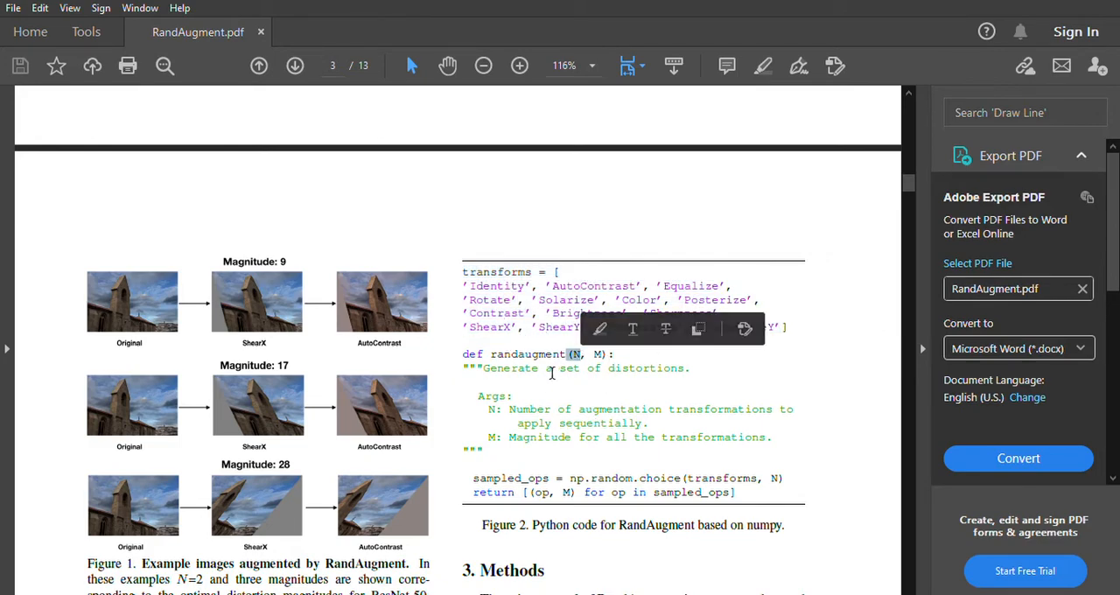
pyautogui.click(574, 280)
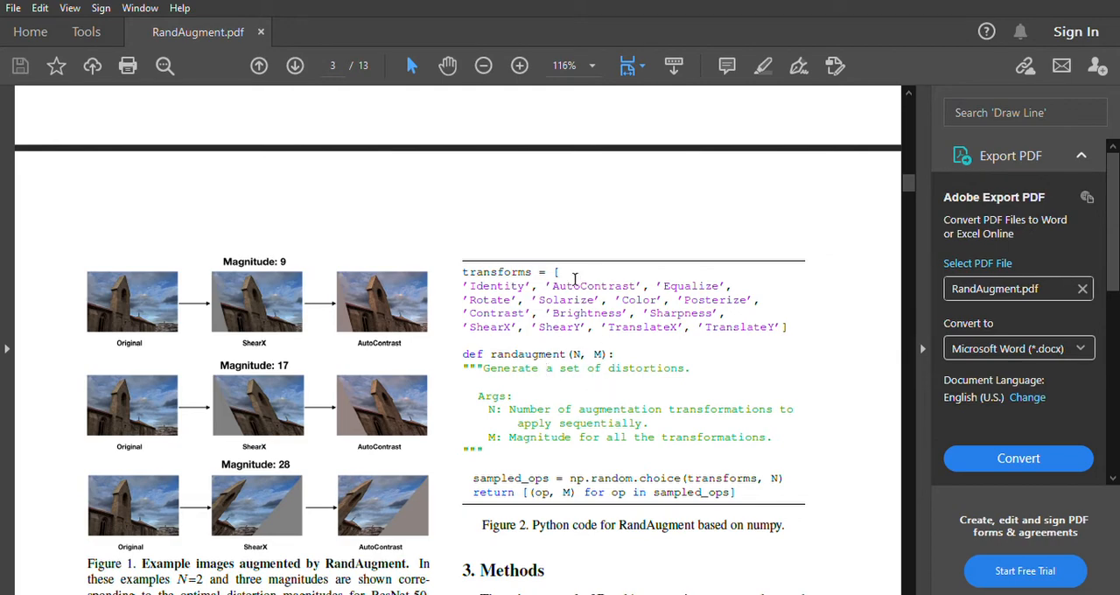
pyautogui.moveTo(600, 354)
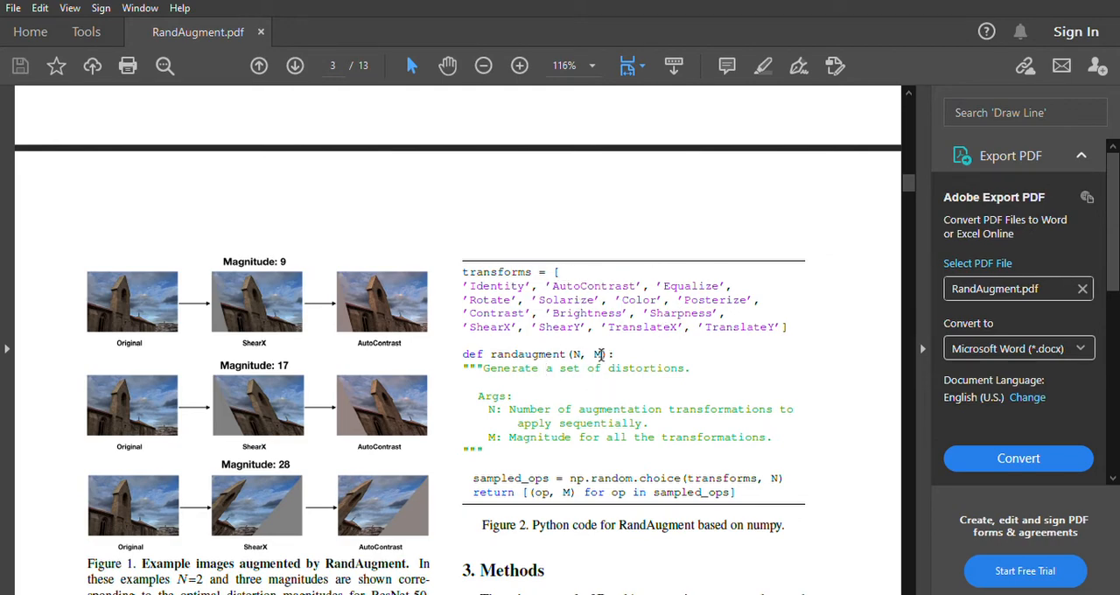
pyautogui.moveTo(620, 478)
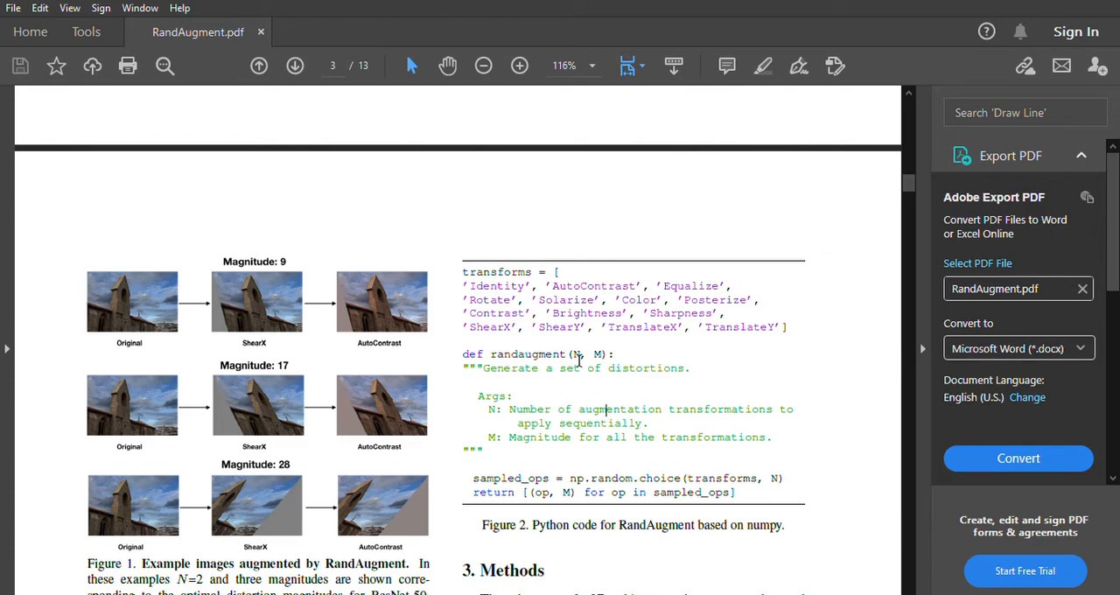
pyautogui.moveTo(685, 490)
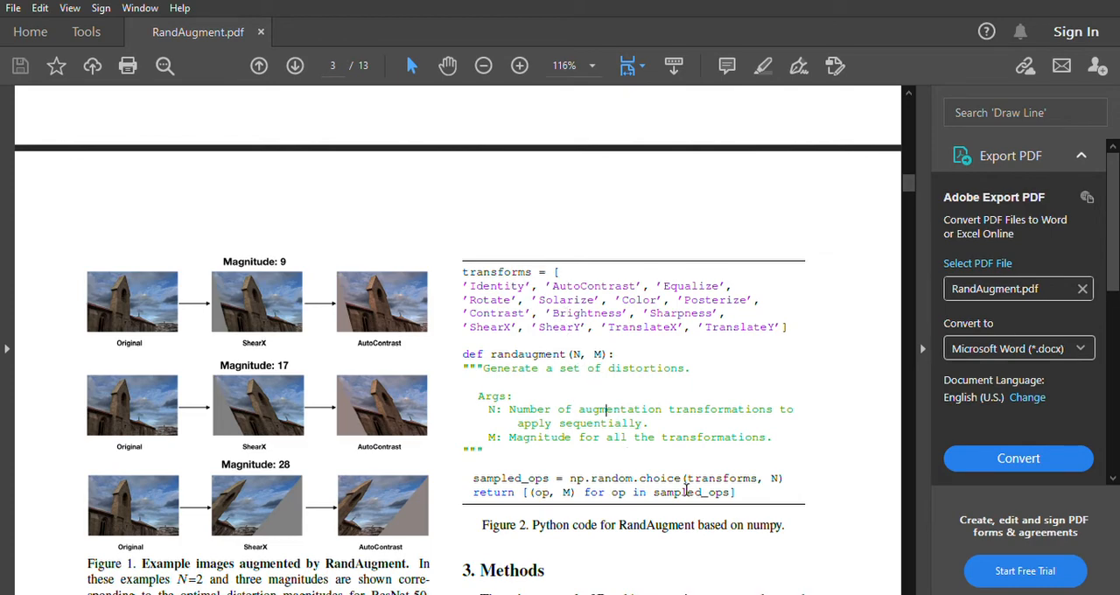
pyautogui.moveTo(145, 282)
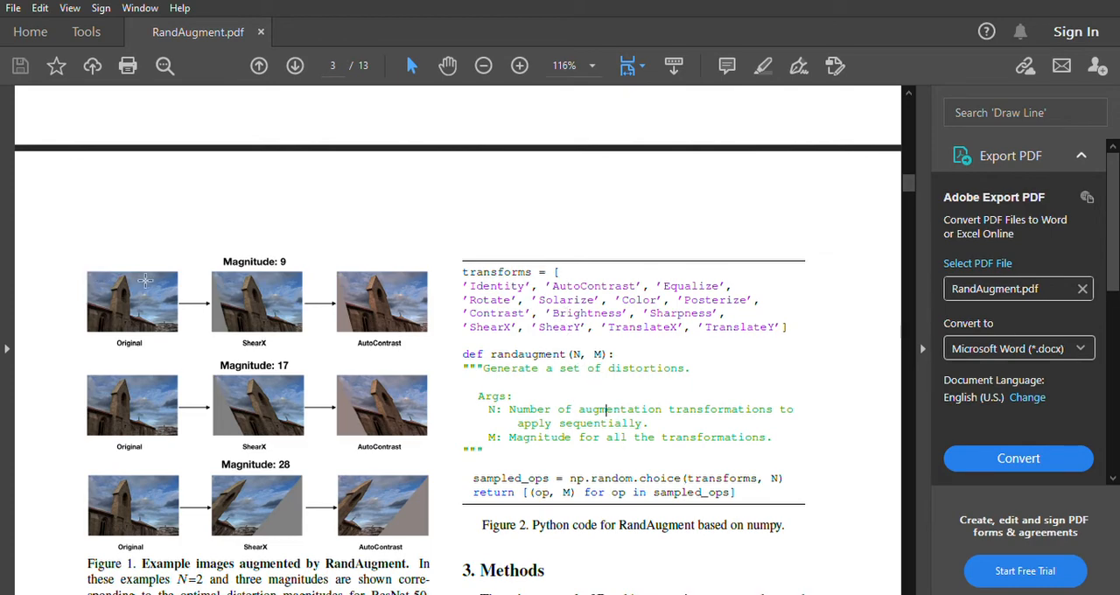
pyautogui.moveTo(242, 315)
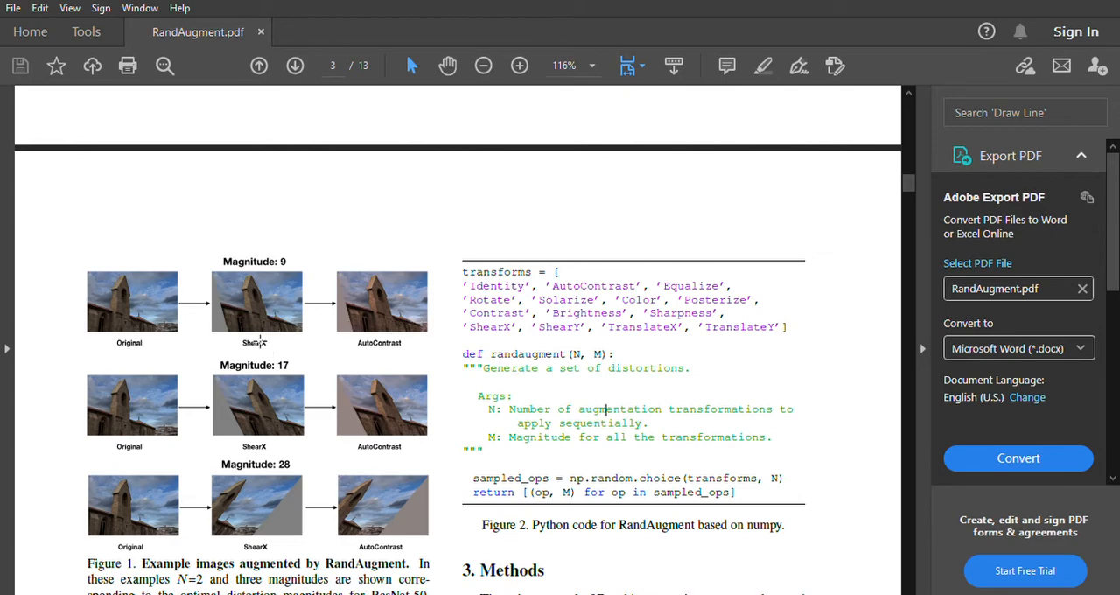
pyautogui.moveTo(887, 287)
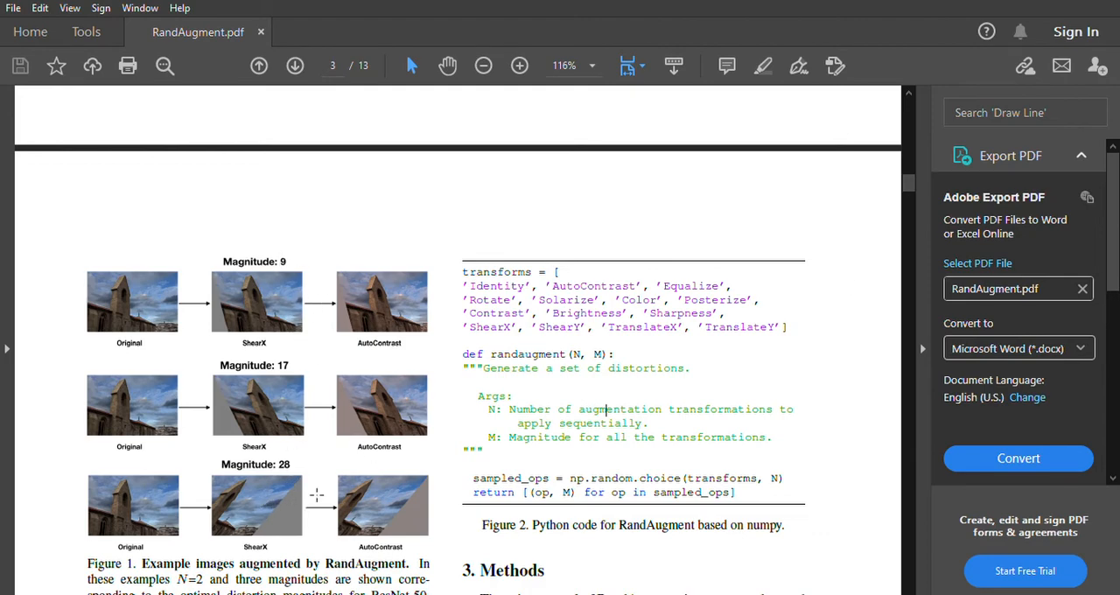
pyautogui.moveTo(191, 335)
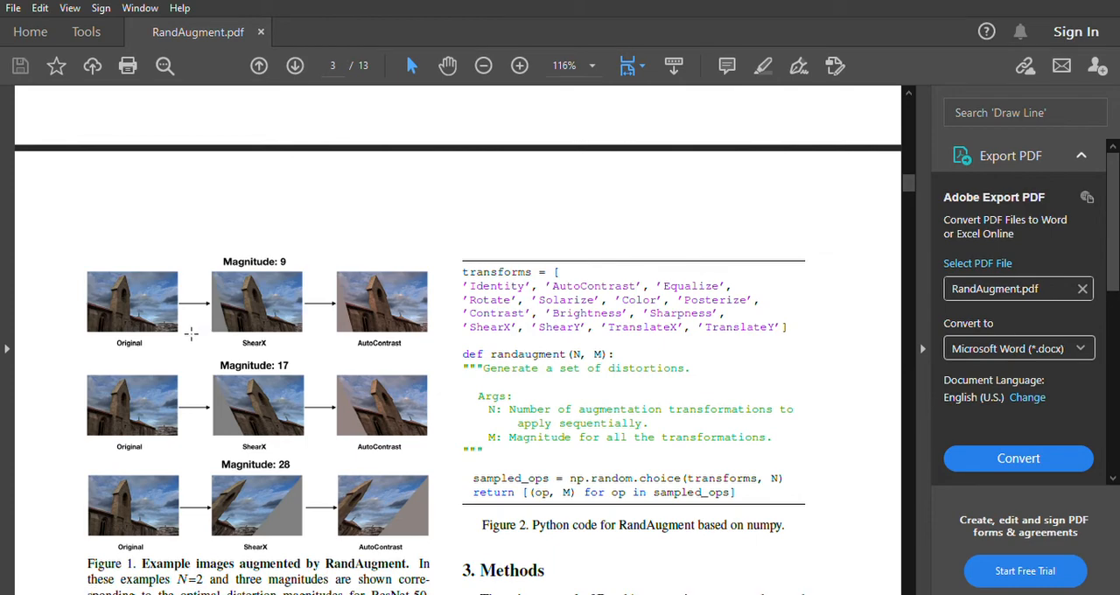
pyautogui.moveTo(380, 557)
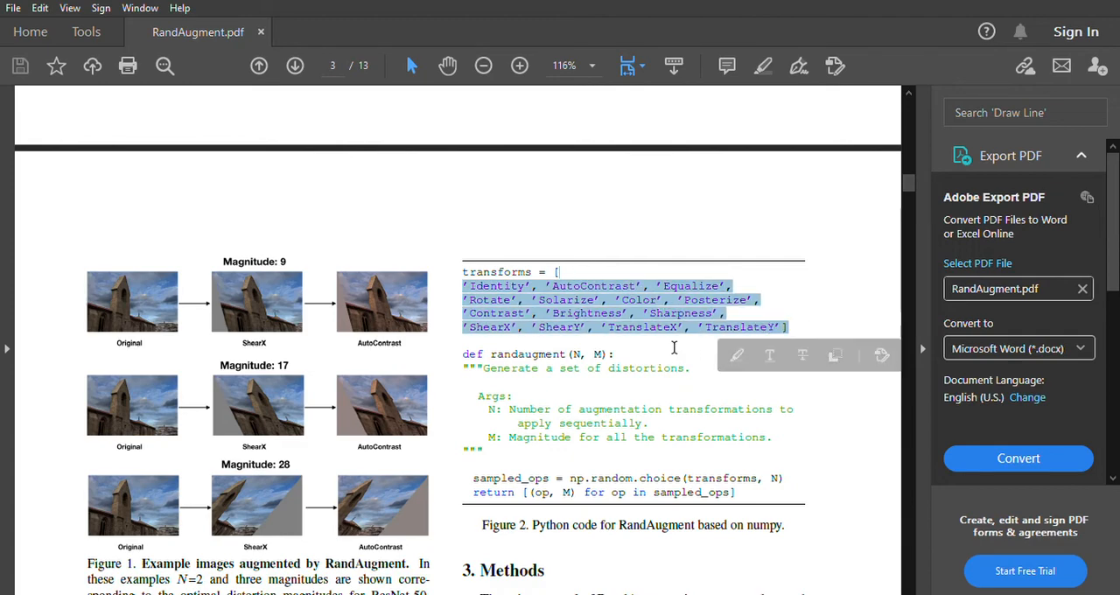
pyautogui.click(731, 218)
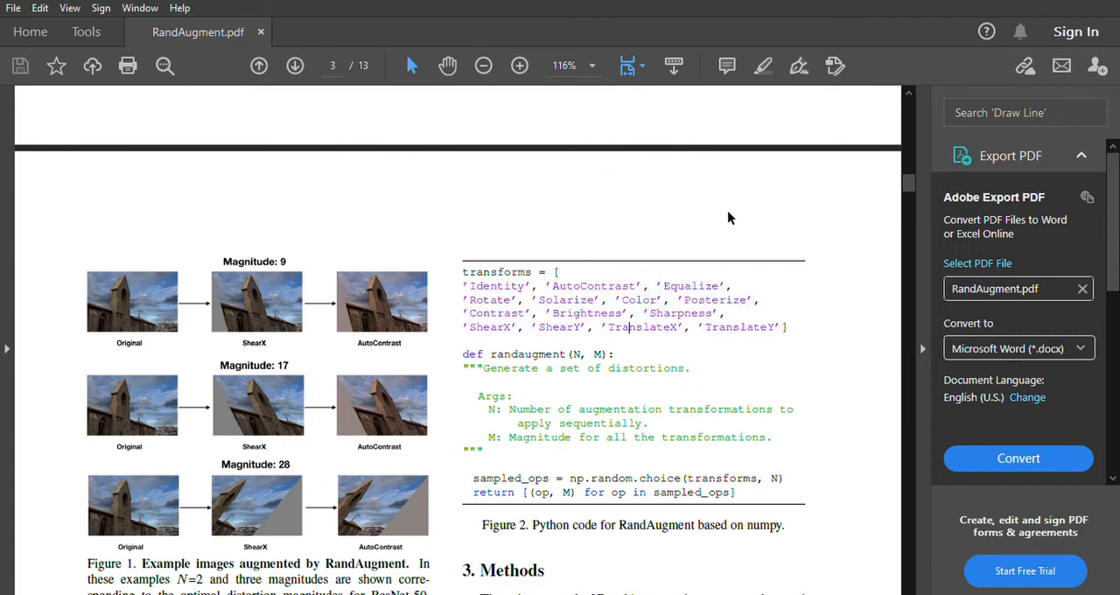
pyautogui.moveTo(654, 404)
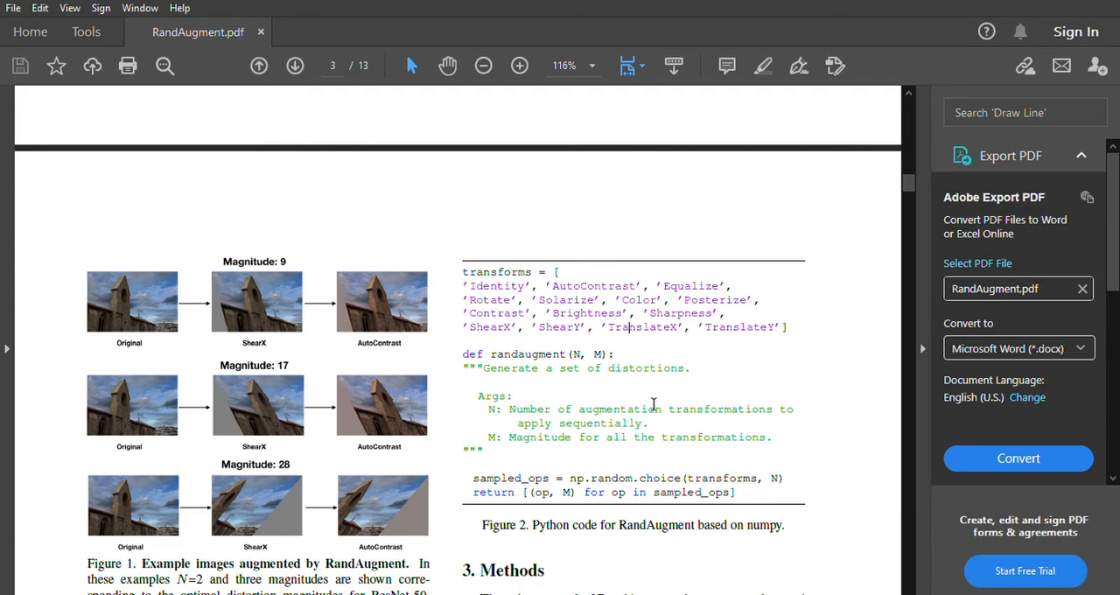
pyautogui.moveTo(602, 300)
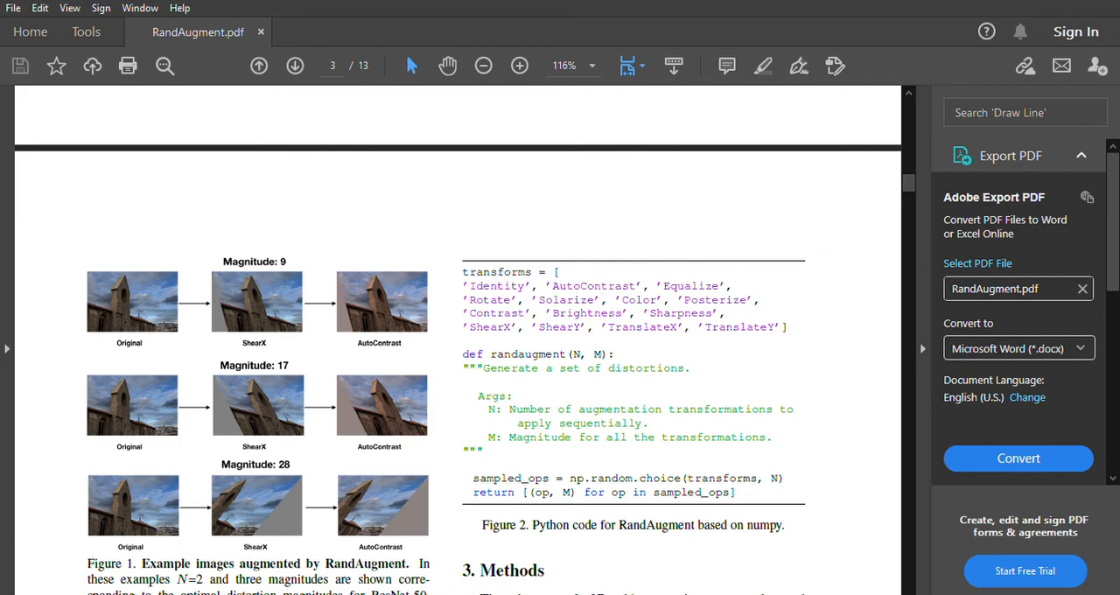
pyautogui.moveTo(362, 505)
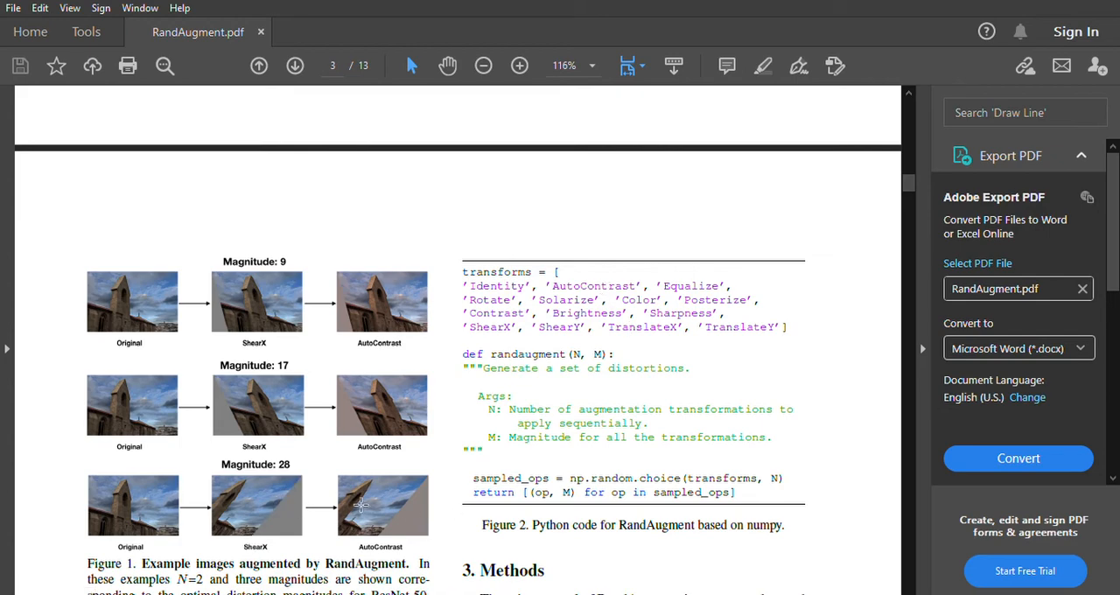
pyautogui.moveTo(291, 228)
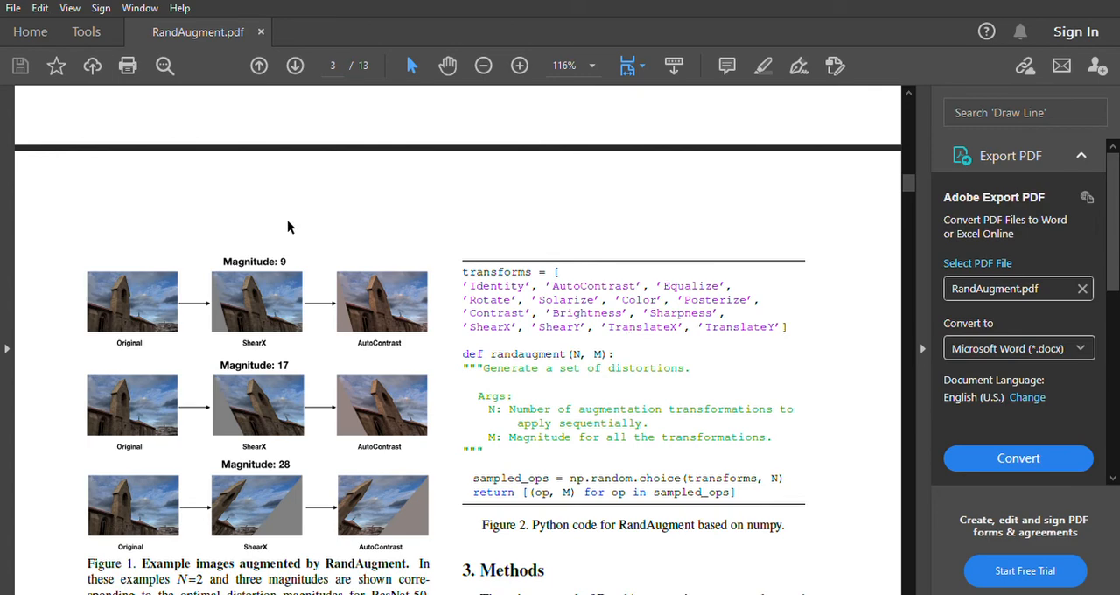
pyautogui.moveTo(218, 249)
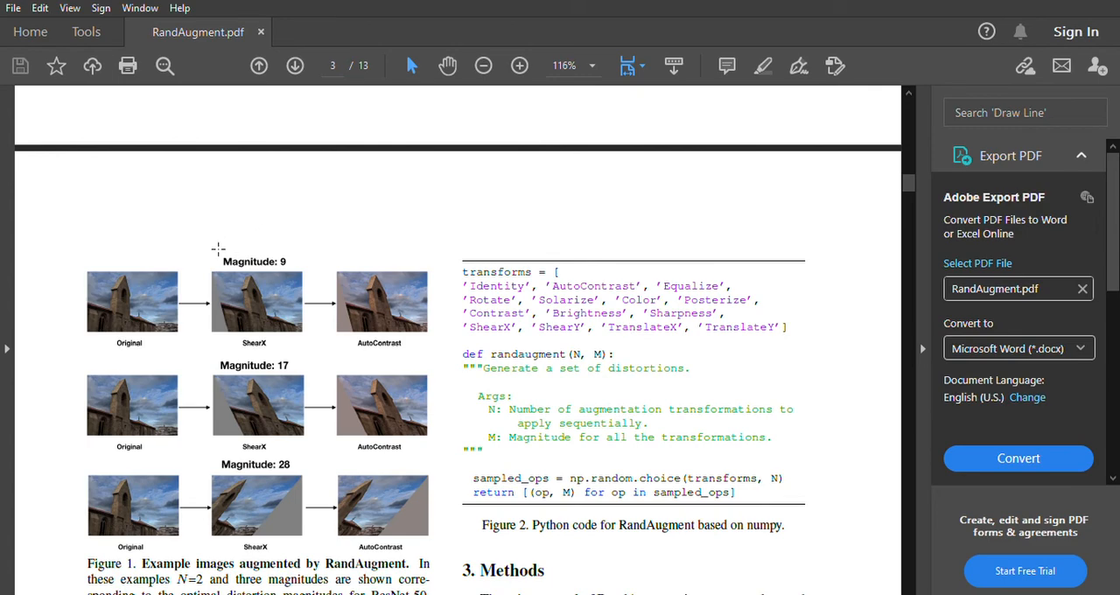
pyautogui.doubleClick(254, 261)
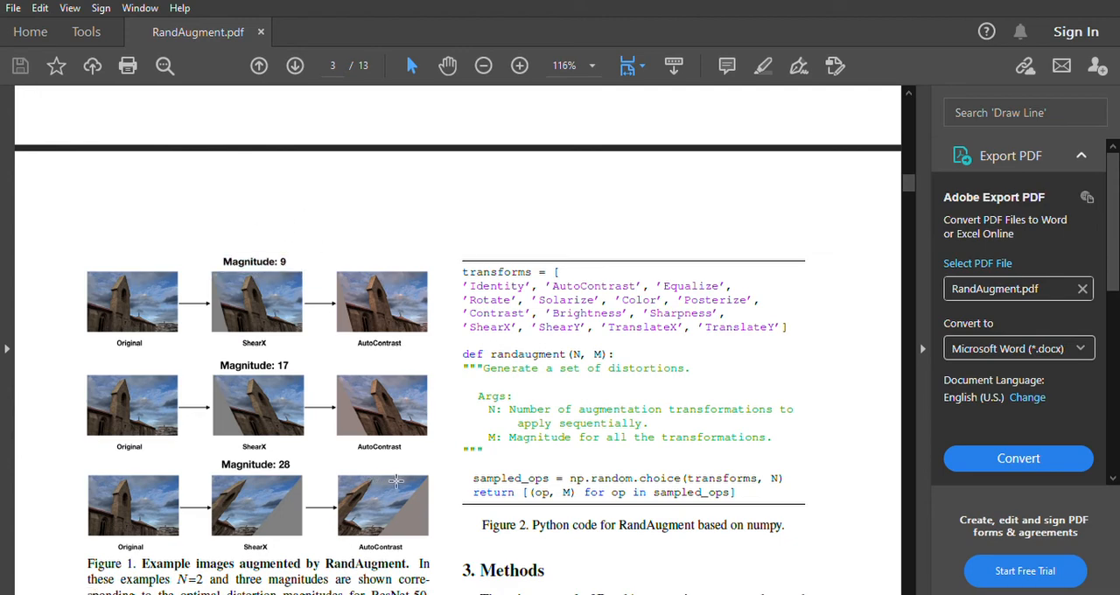
pyautogui.moveTo(405, 362)
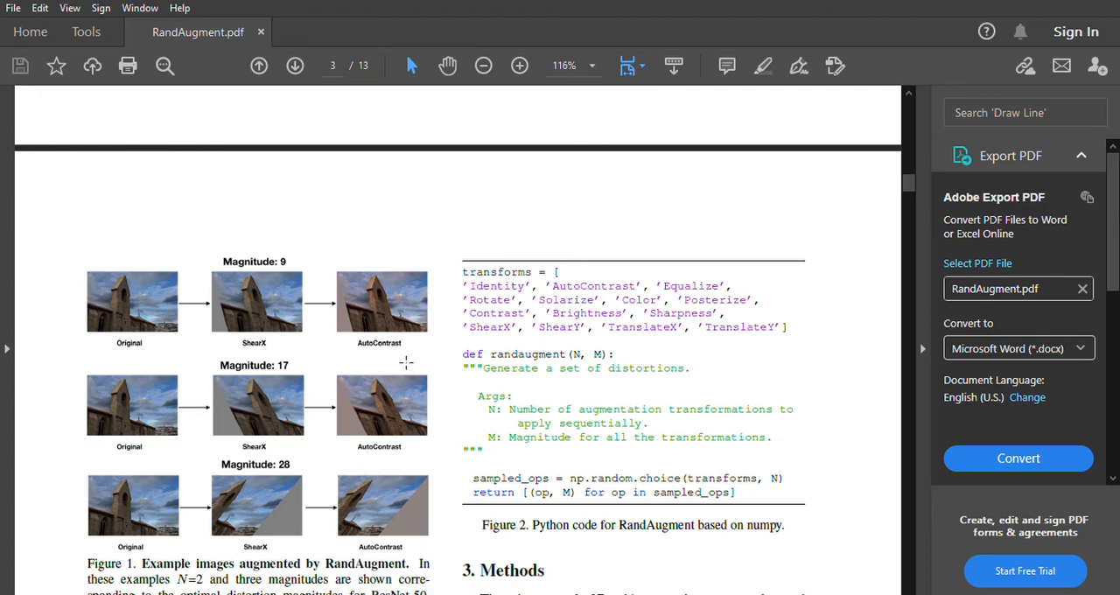
pyautogui.moveTo(378, 409)
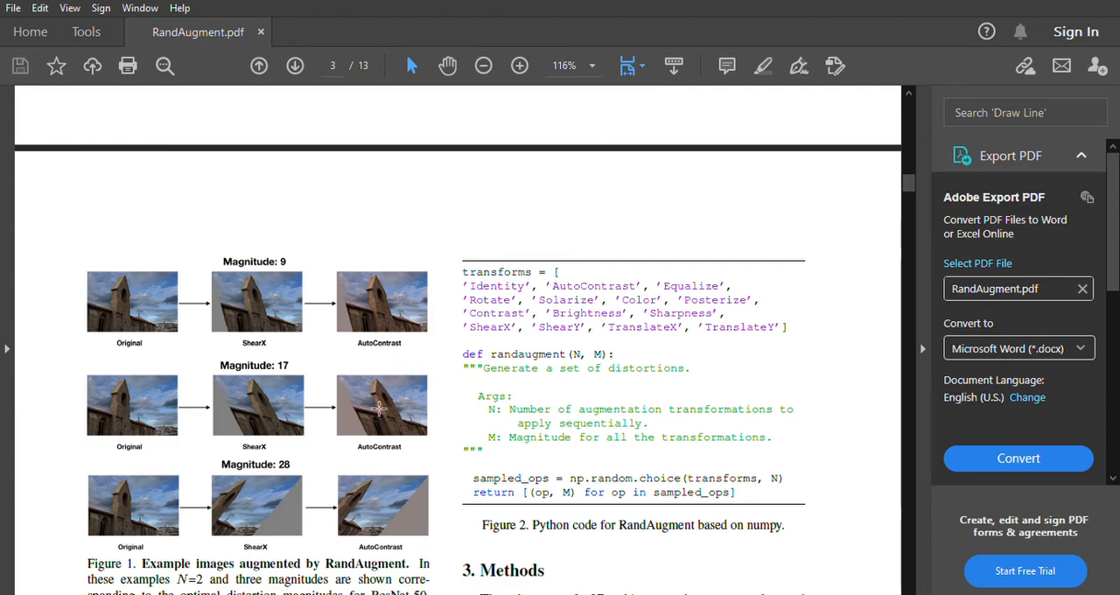
pyautogui.scroll(-3)
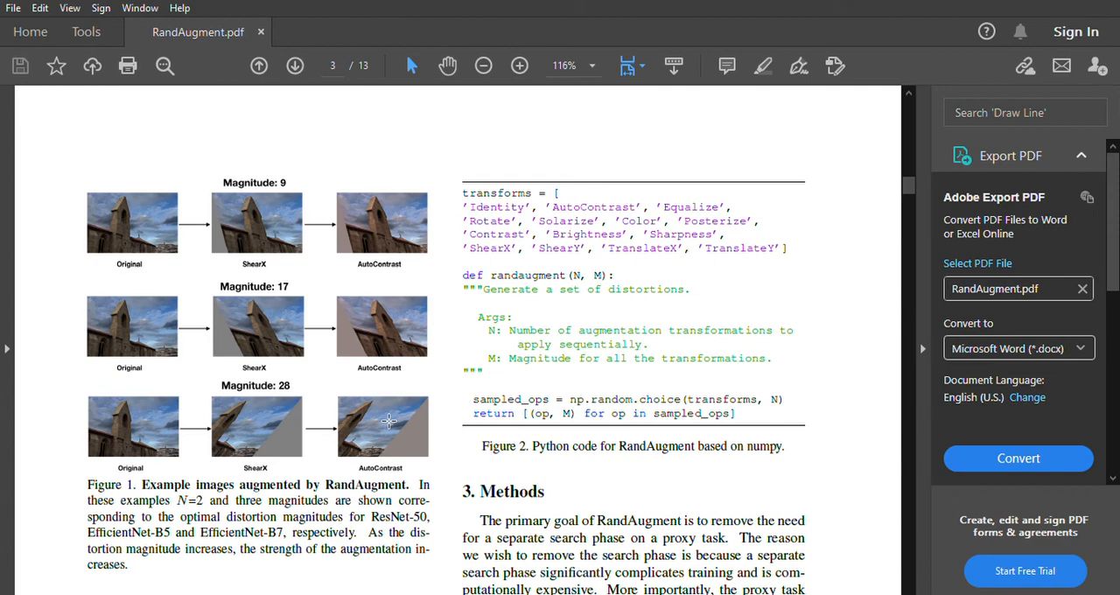
pyautogui.moveTo(419, 272)
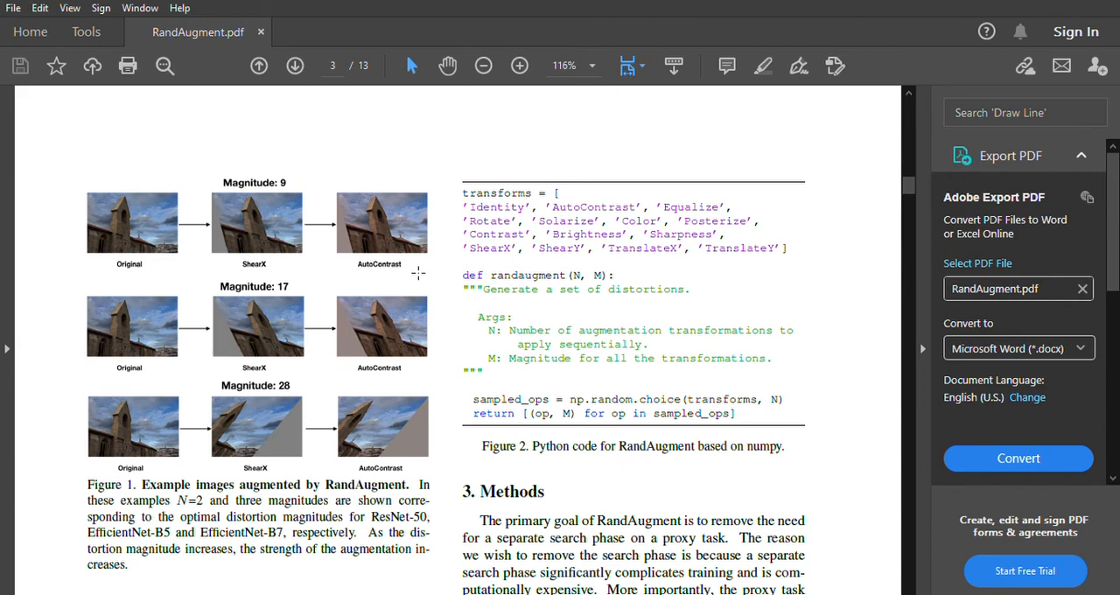
pyautogui.moveTo(584, 415)
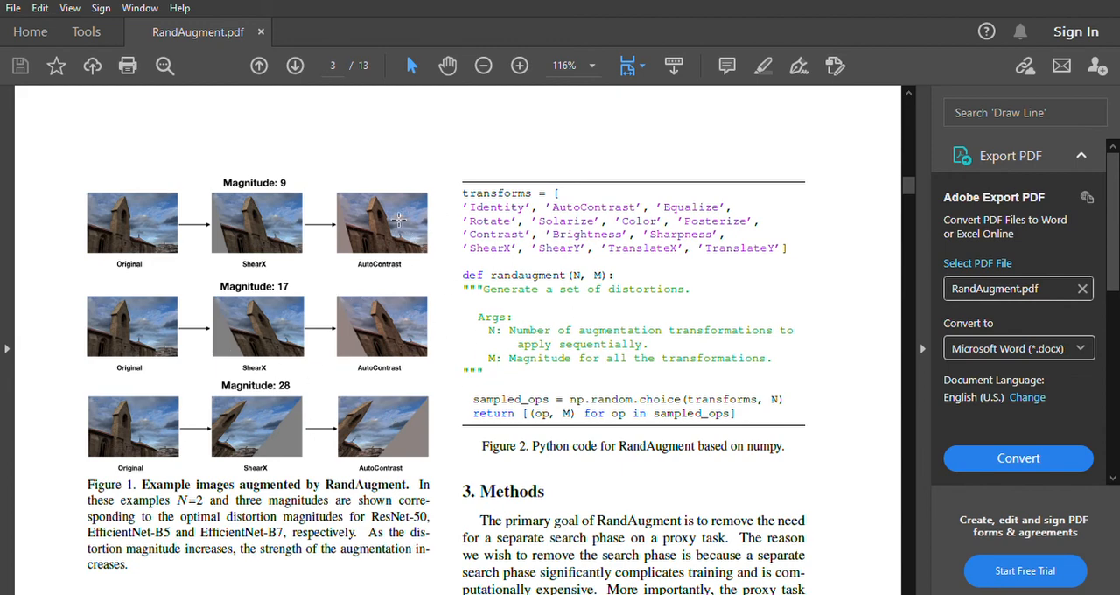
pyautogui.moveTo(400, 315)
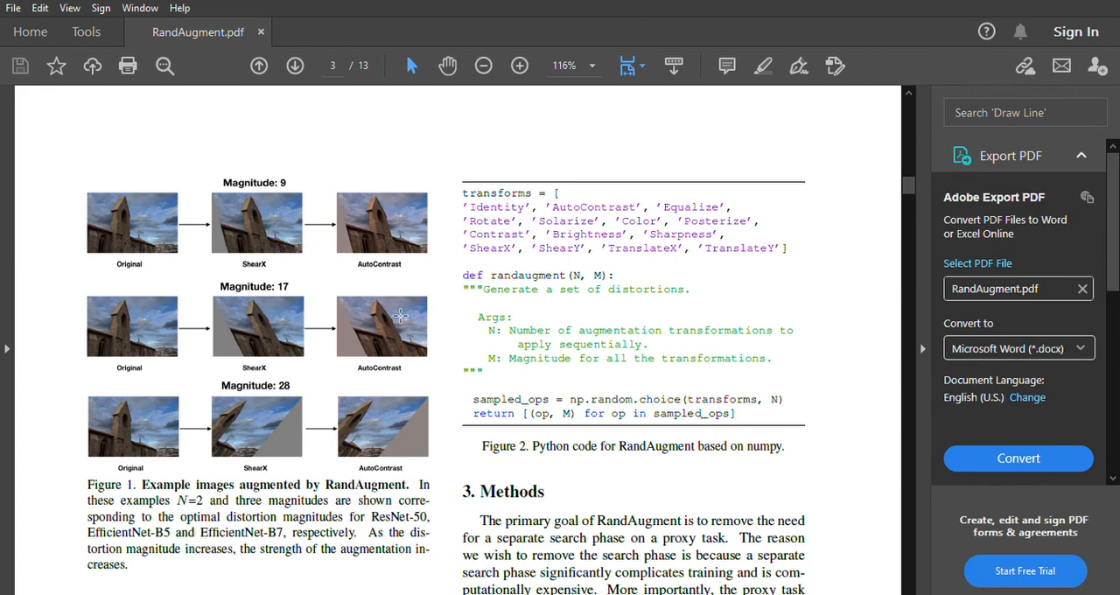
pyautogui.moveTo(390, 349)
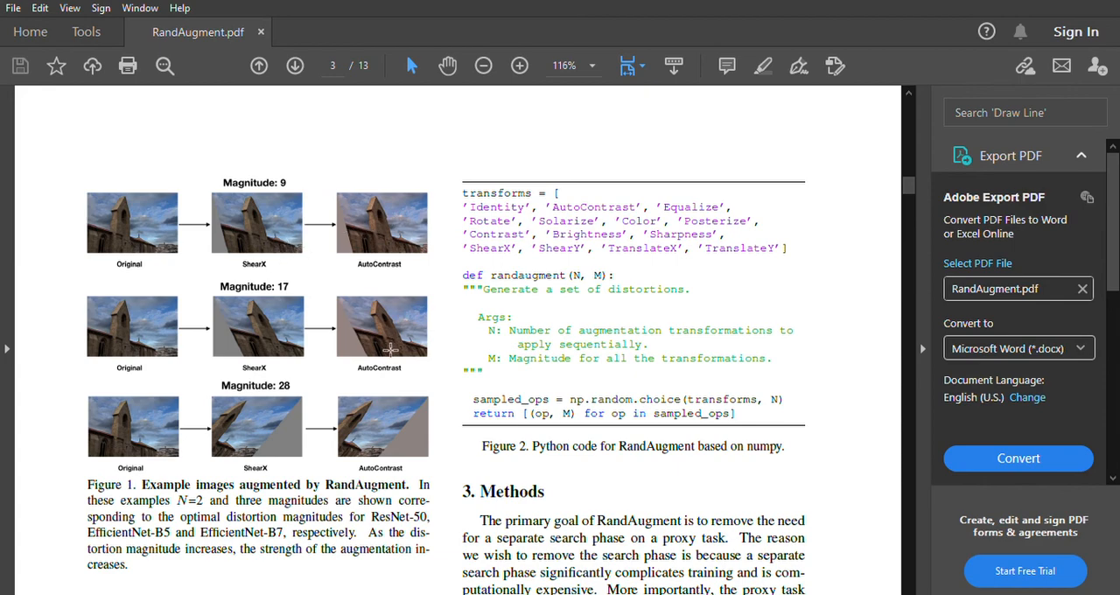